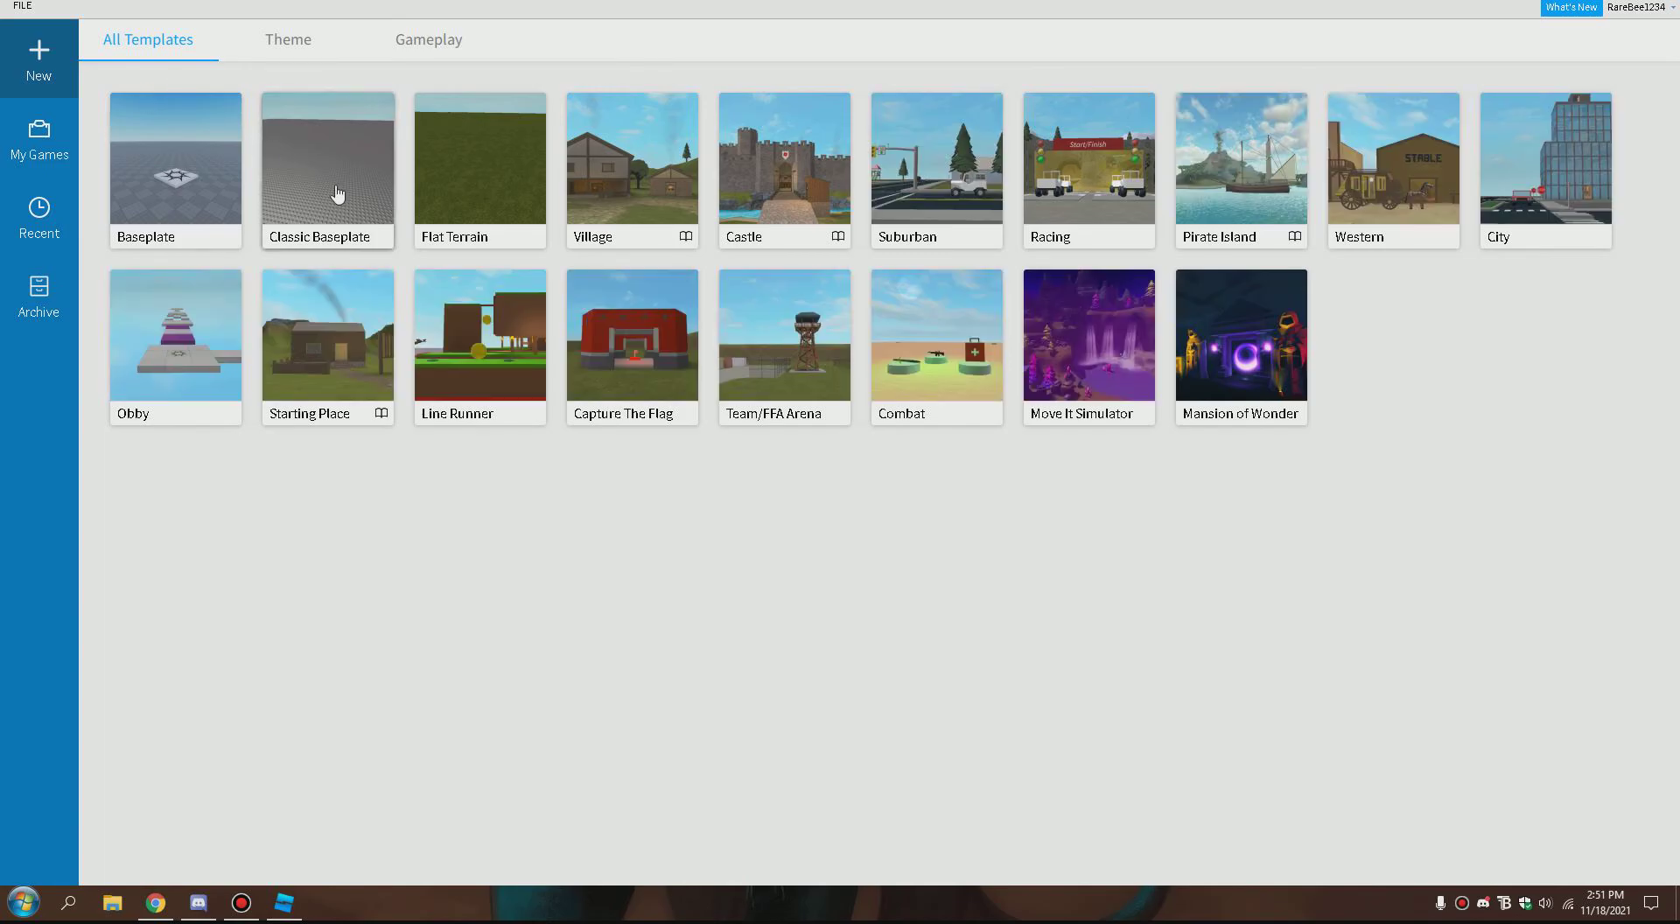
pyautogui.moveTo(306, 162)
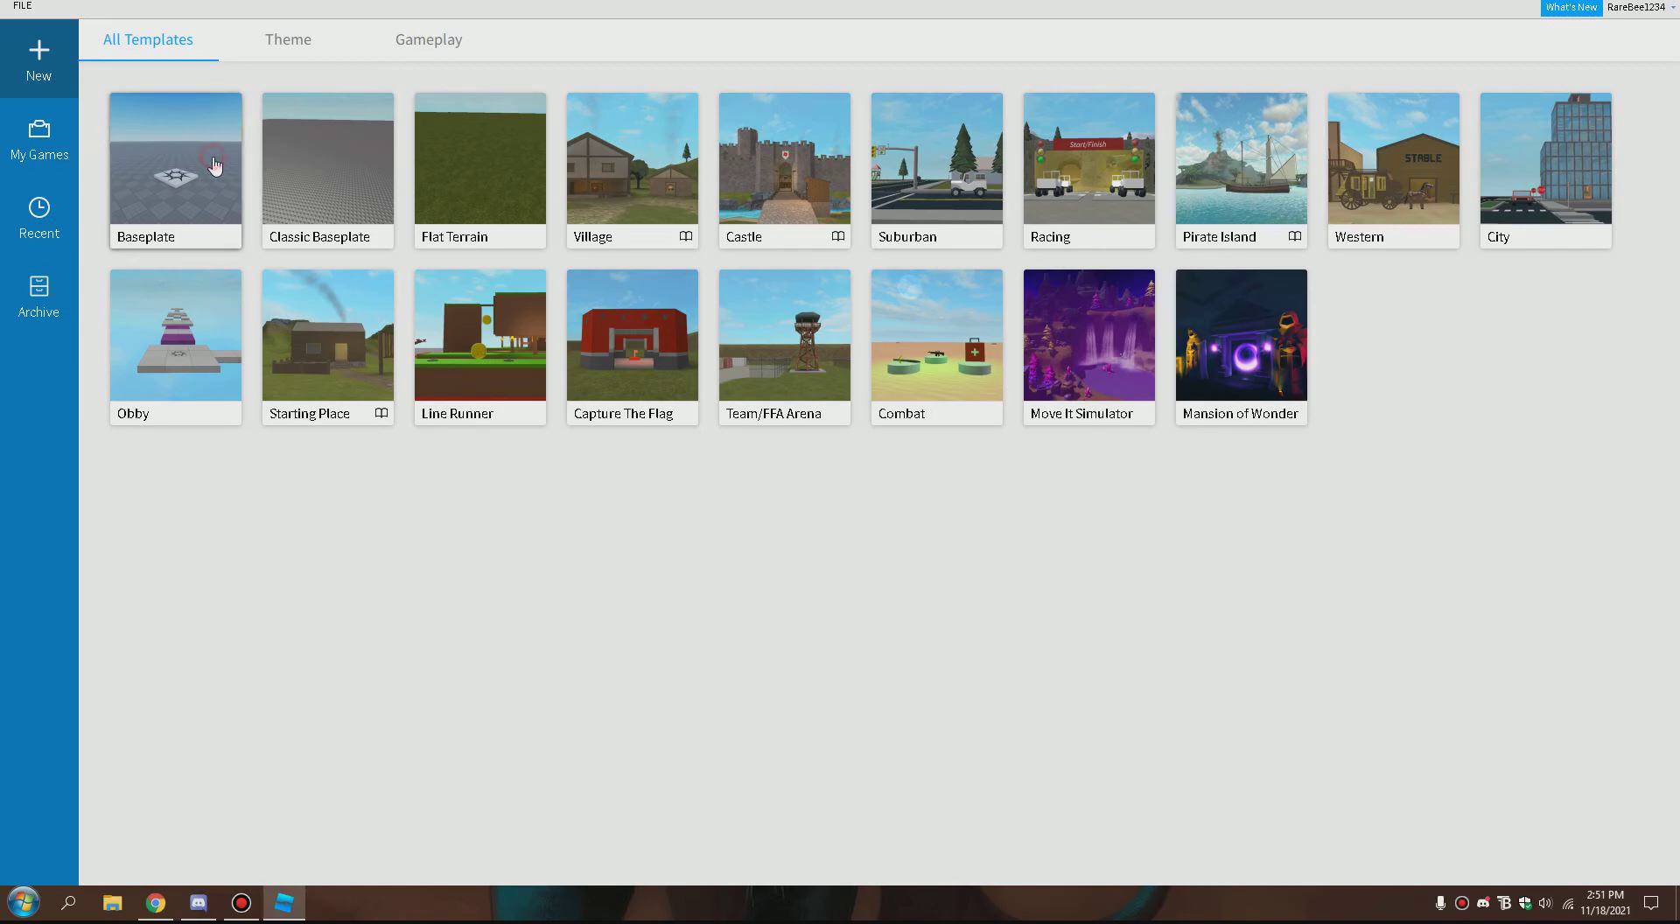
# Step: Create a new place from the Baseplate template
pyautogui.click(175, 161)
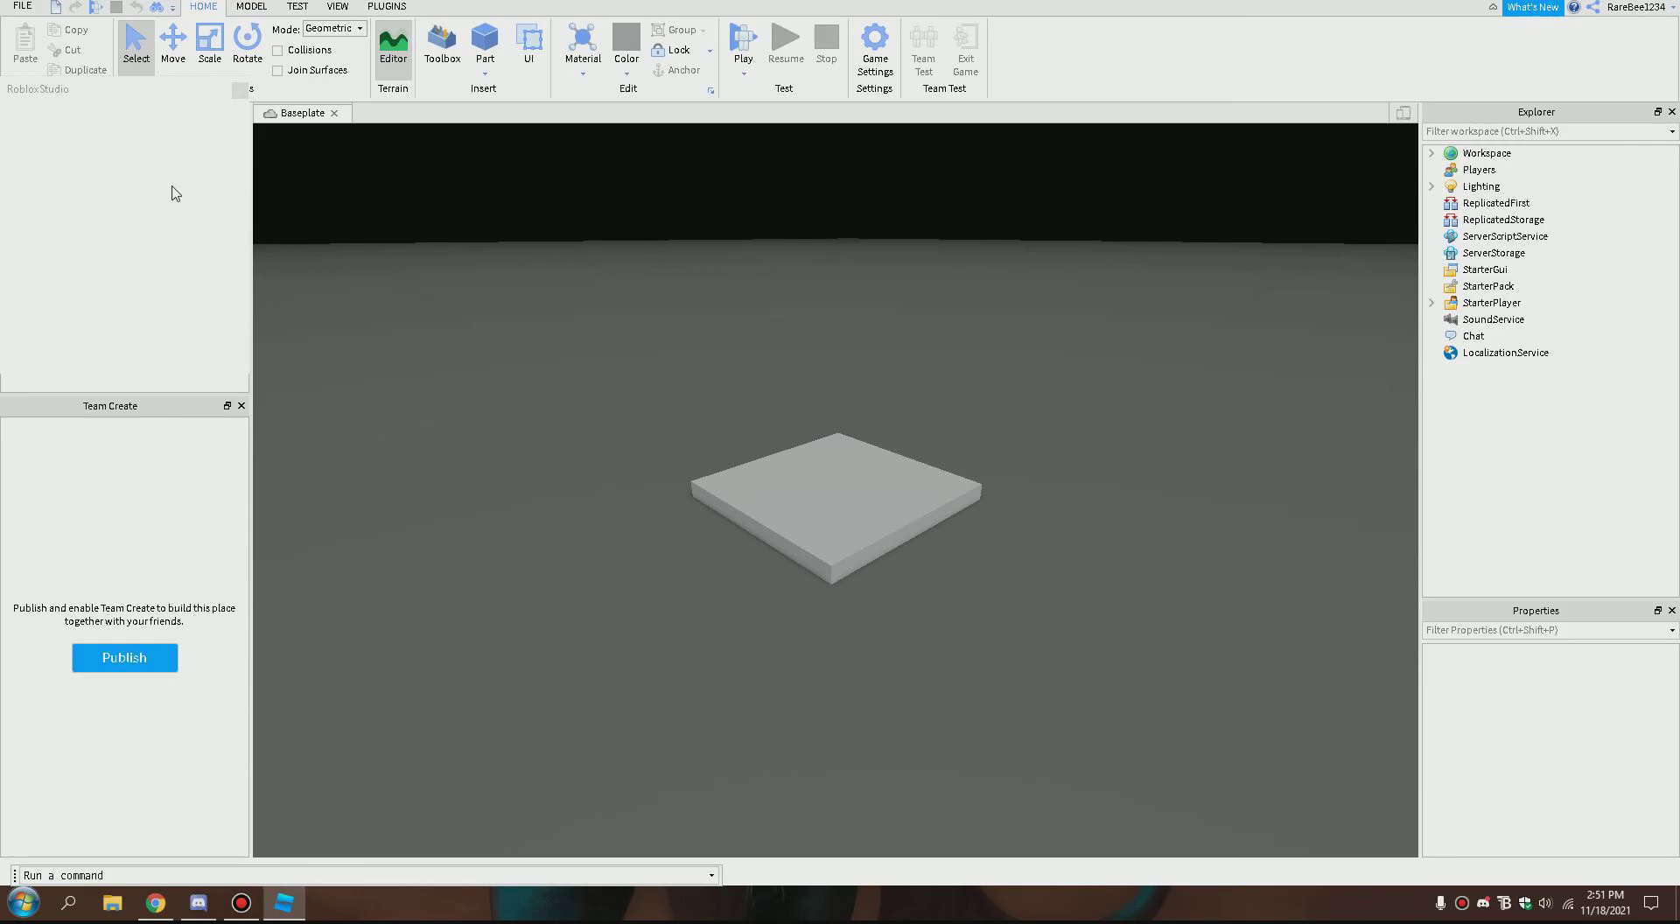
# Step: Search the Toolbox Models tab for 'old playerlist and topbar'
pyautogui.click(440, 47)
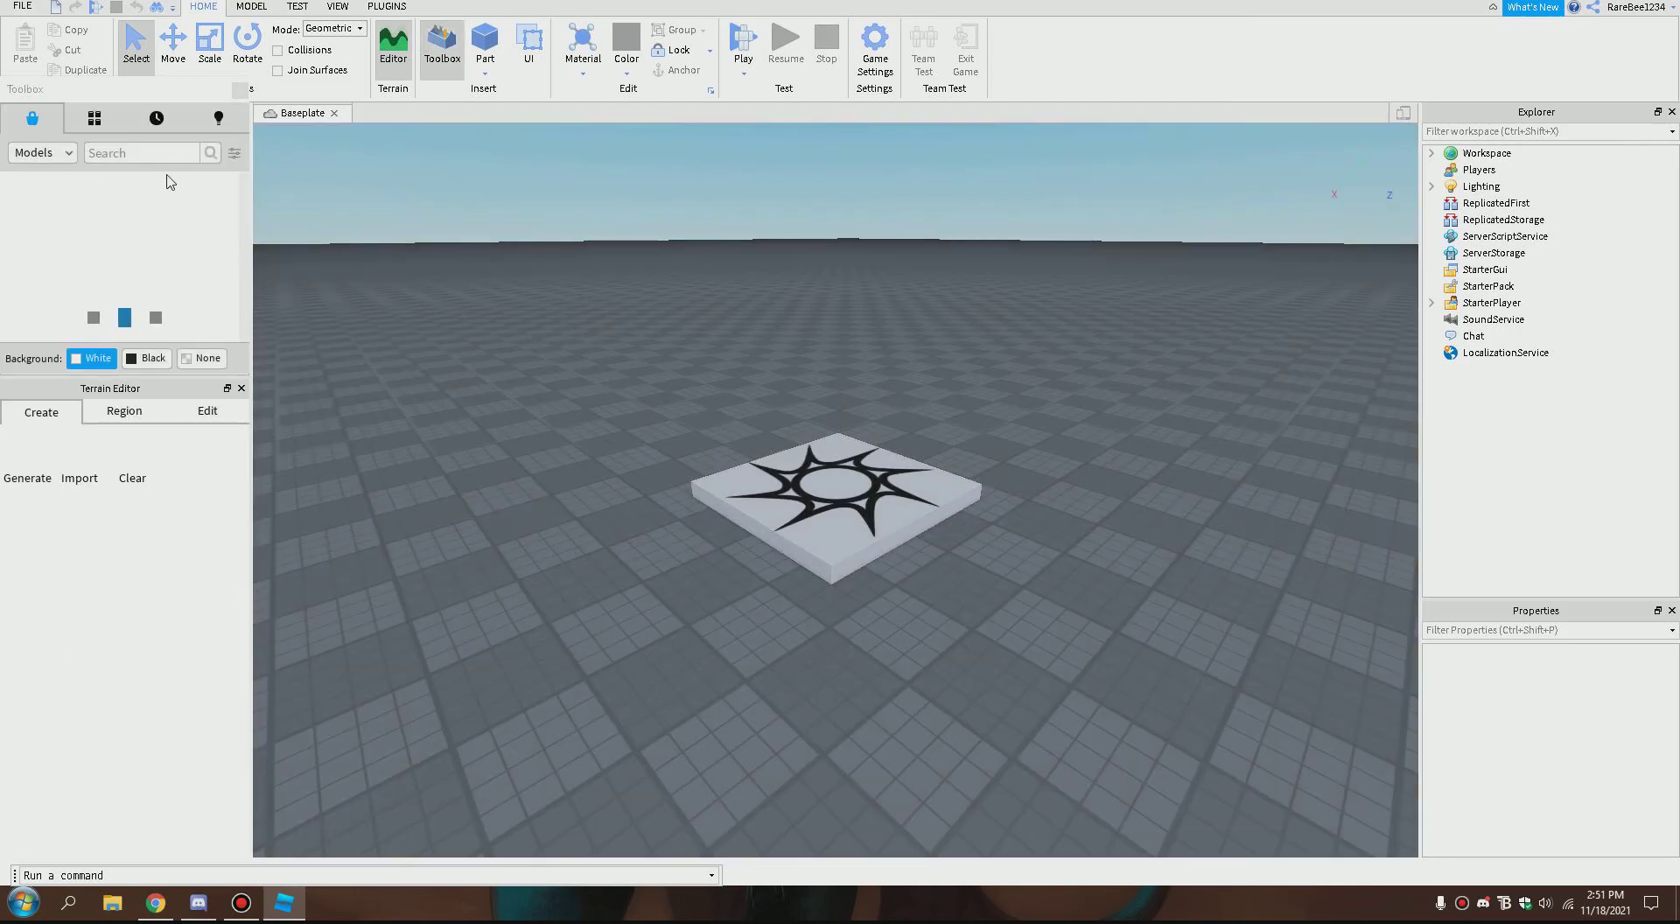
pyautogui.click(95, 118)
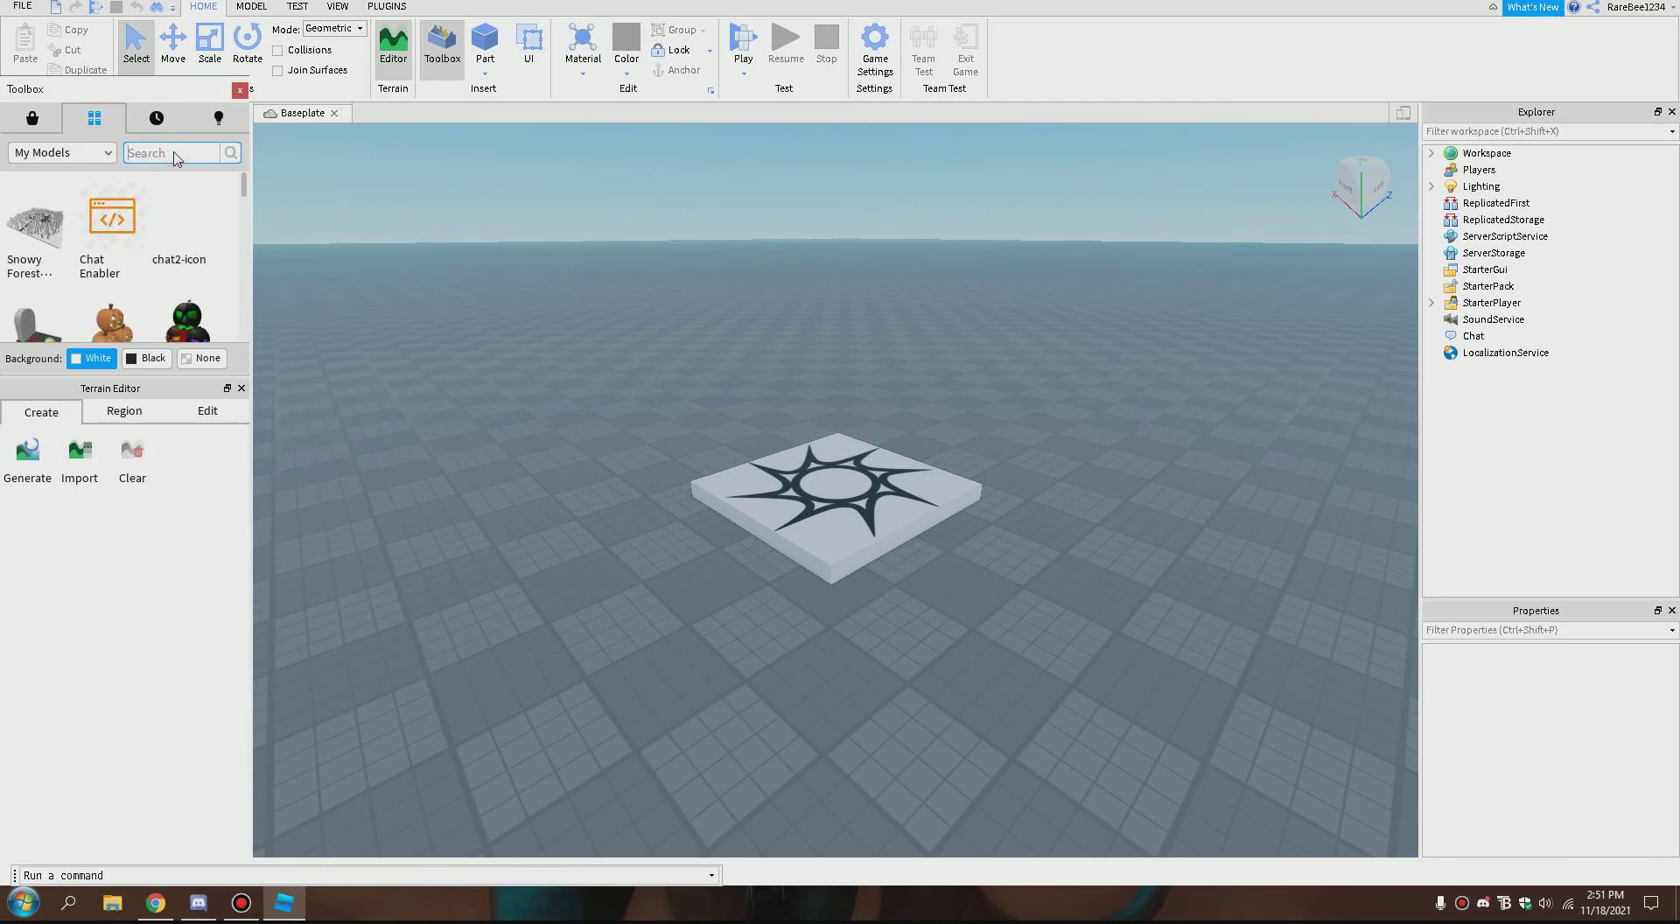
pyautogui.write('op')
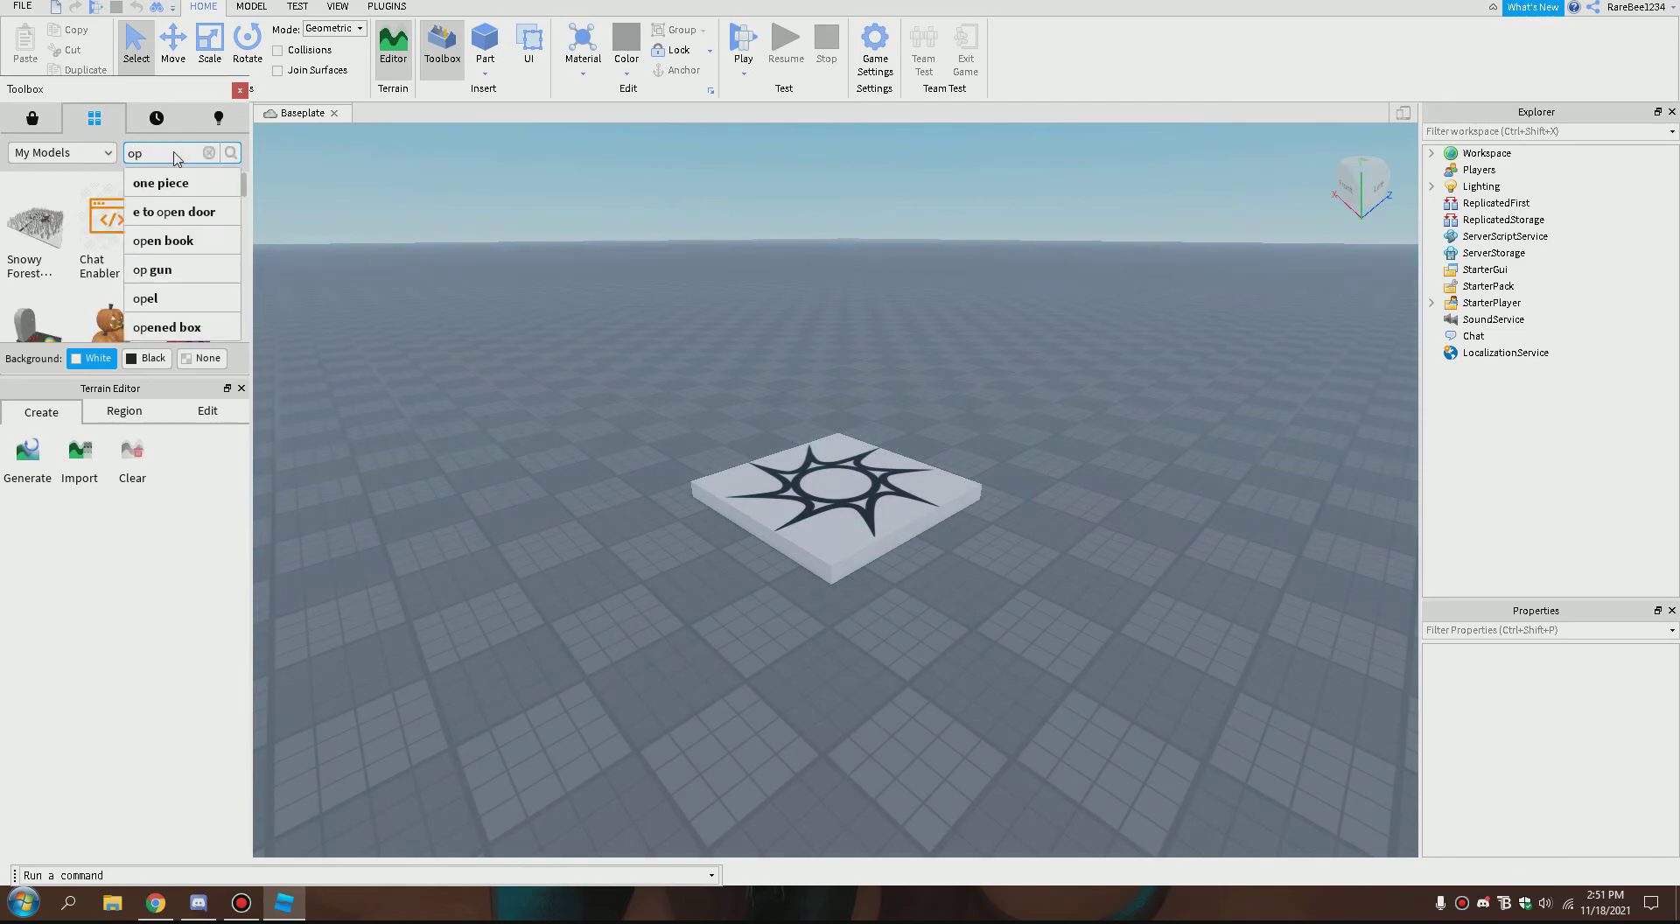
pyautogui.write('old player')
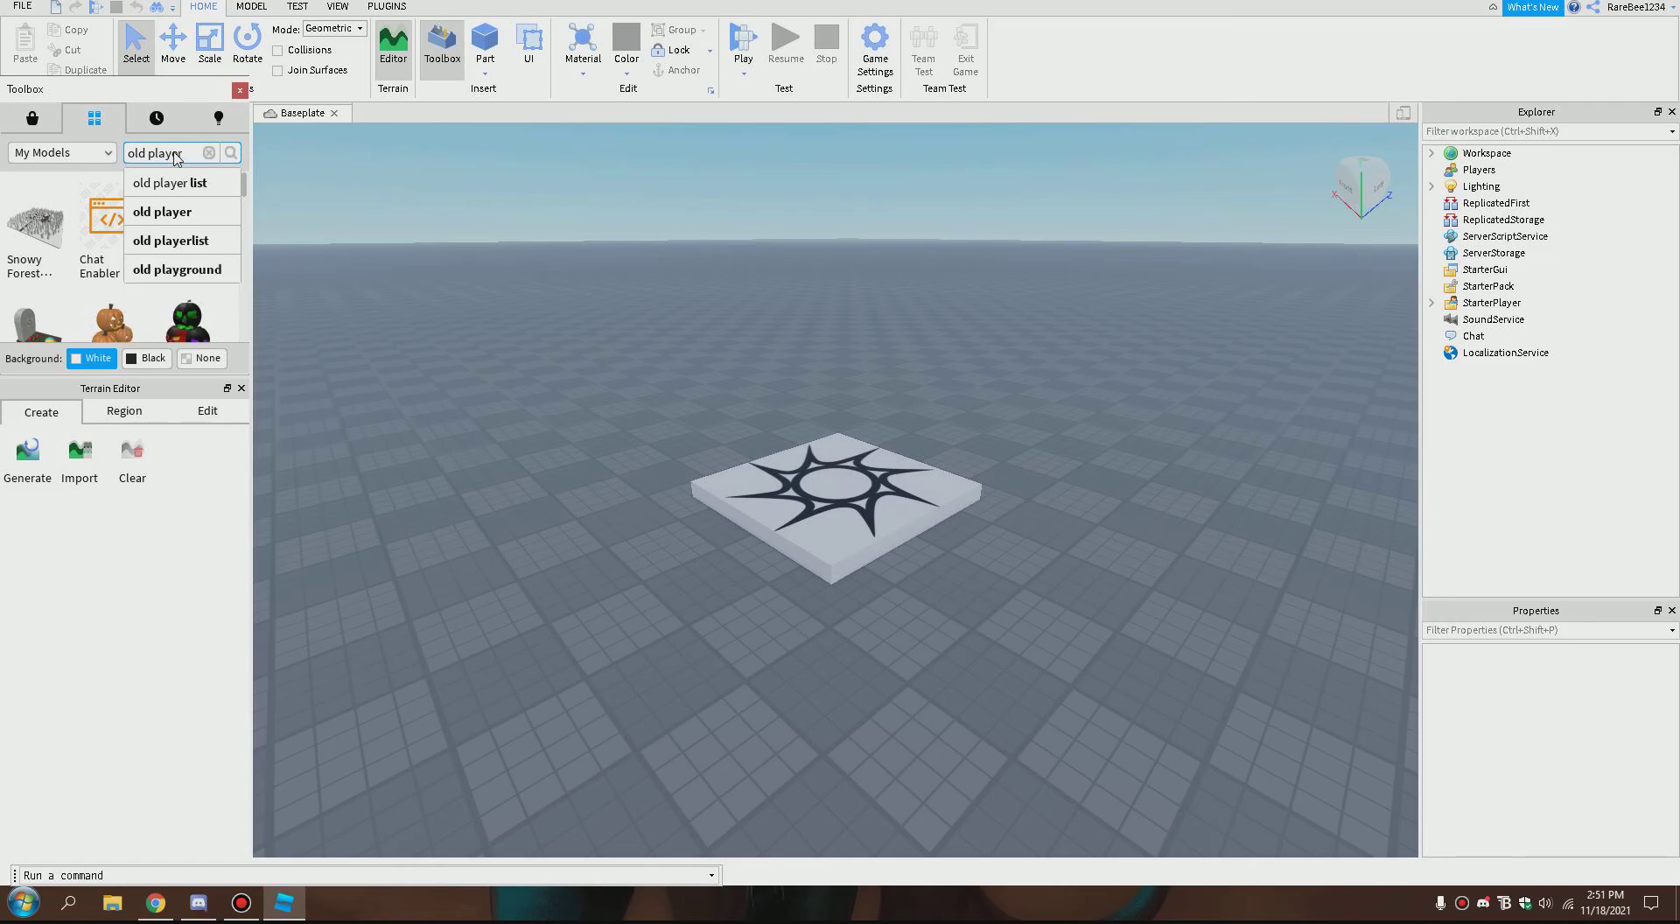
pyautogui.write('list and topbar')
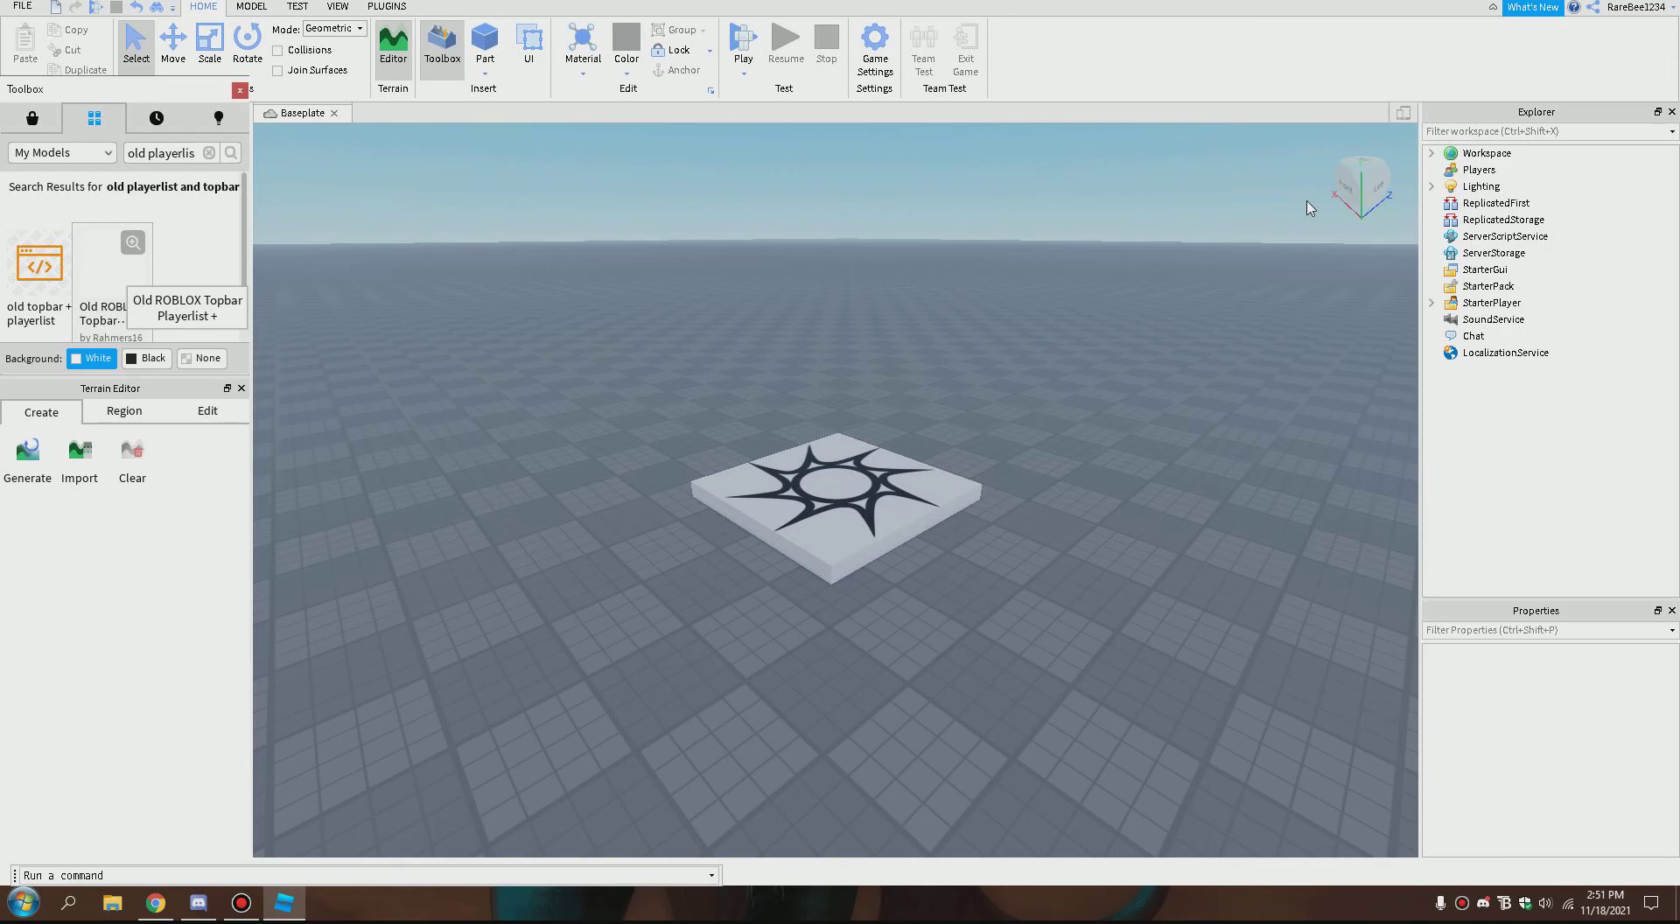
pyautogui.moveTo(121, 290)
pyautogui.write('play')
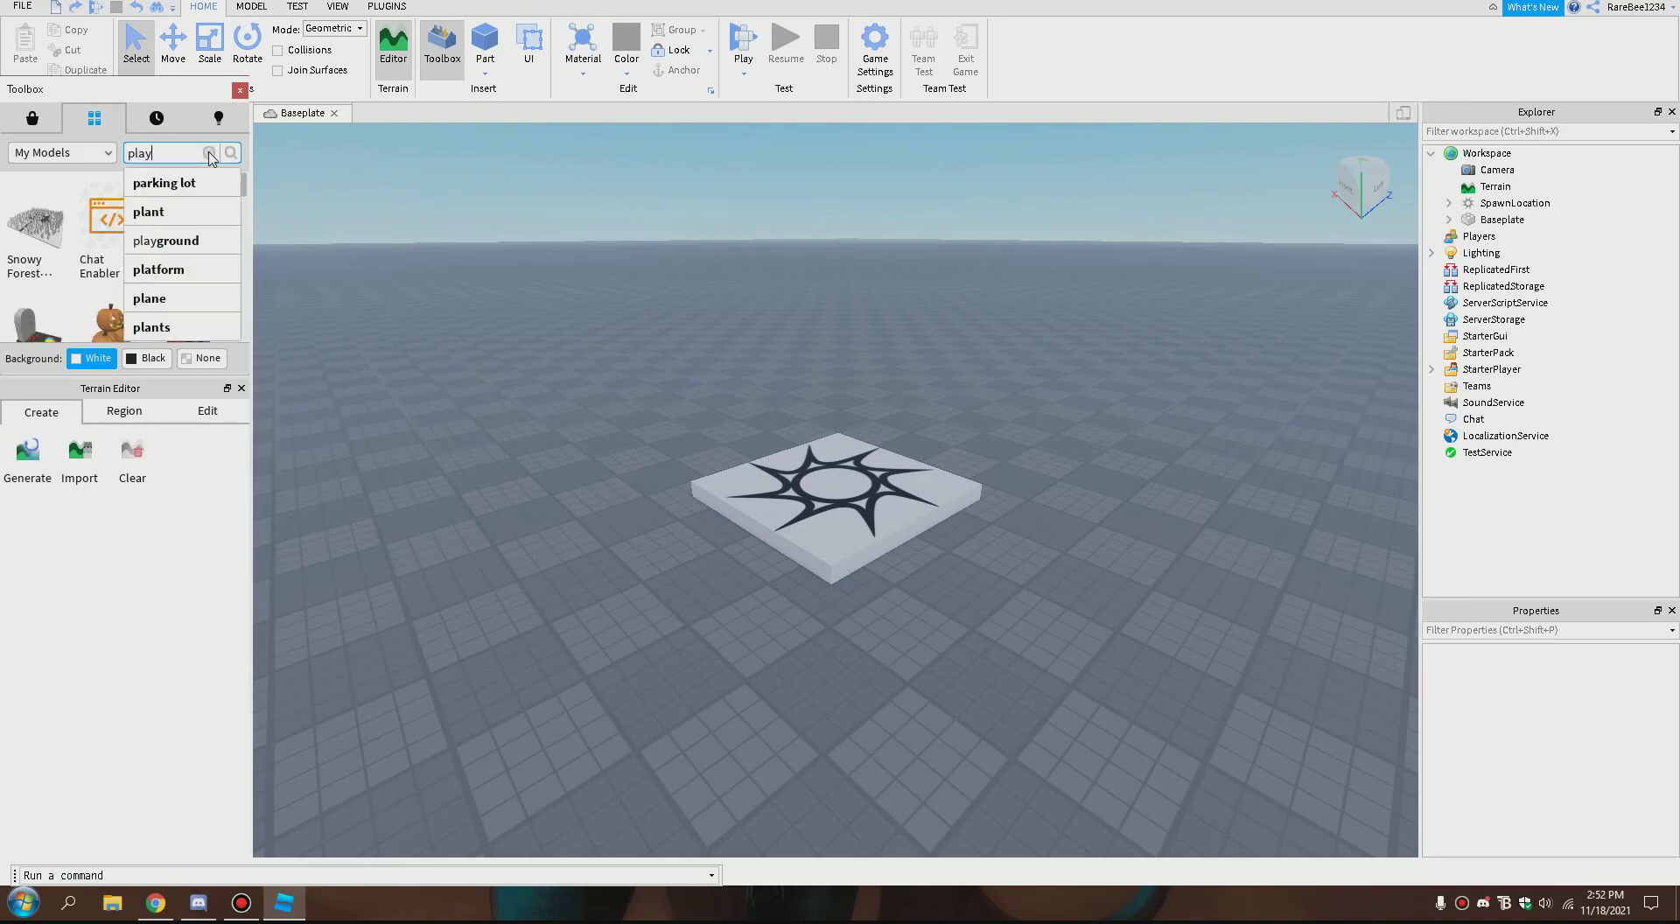
# Step: Search 'playerlist and topbar' and insert the Roblox 2018 Topbar And PlayerList model
pyautogui.write('erlist and topbar')
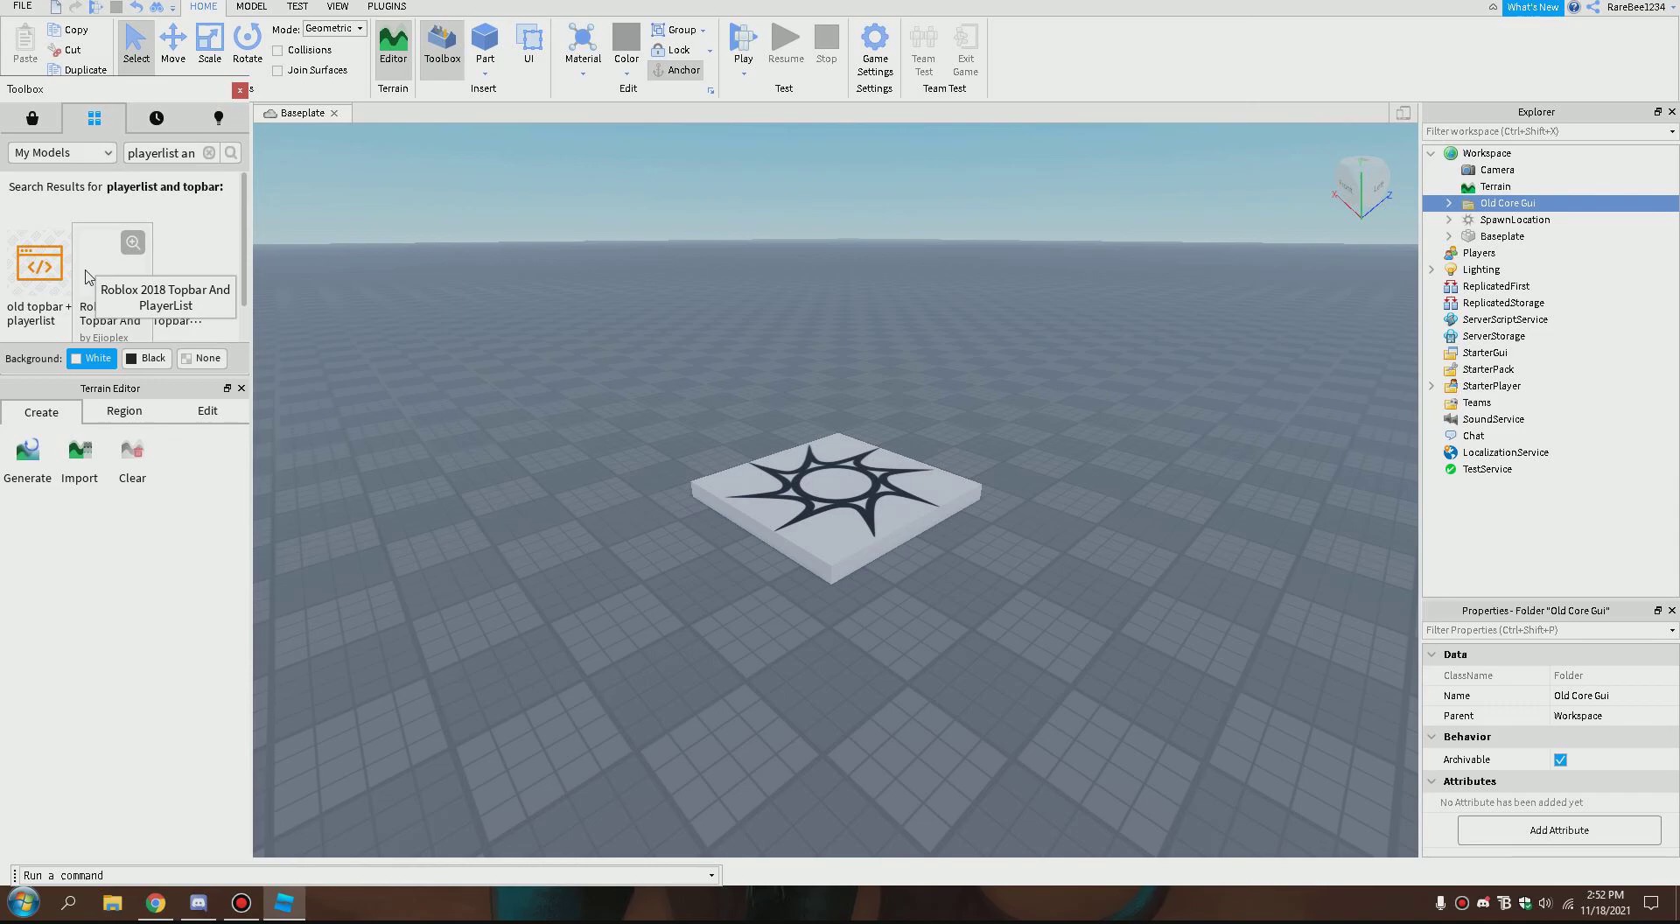
pyautogui.moveTo(1595, 167)
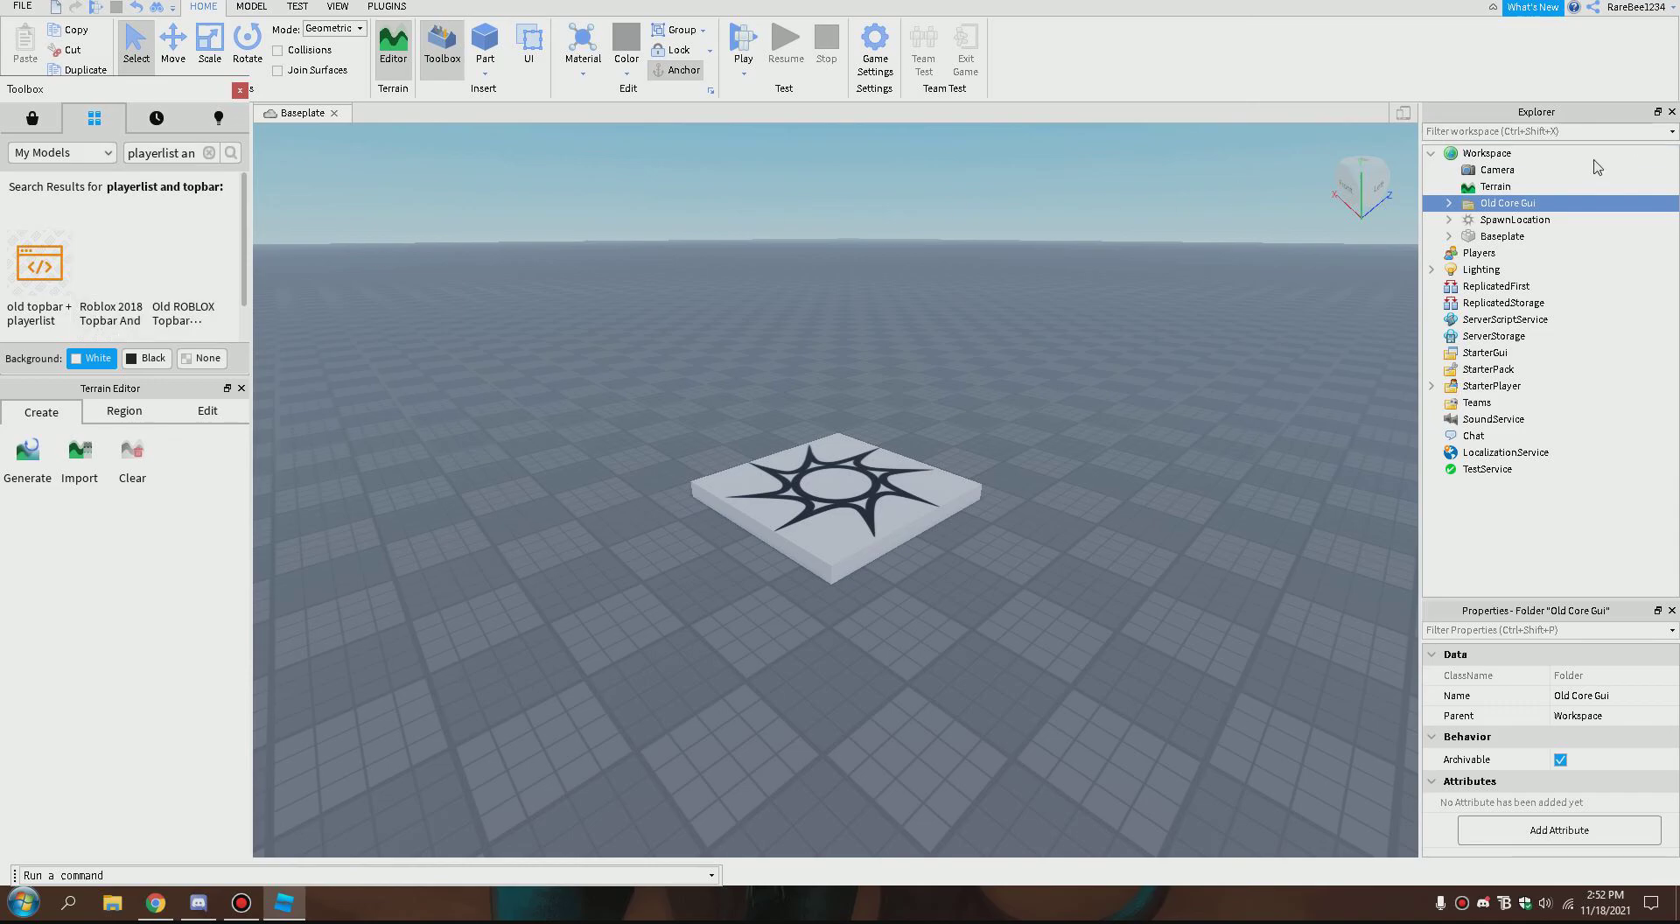
# Step: Expand Old Core Gui, move ServerSocialScript into ServerScriptService, and start a play test
pyautogui.click(1449, 203)
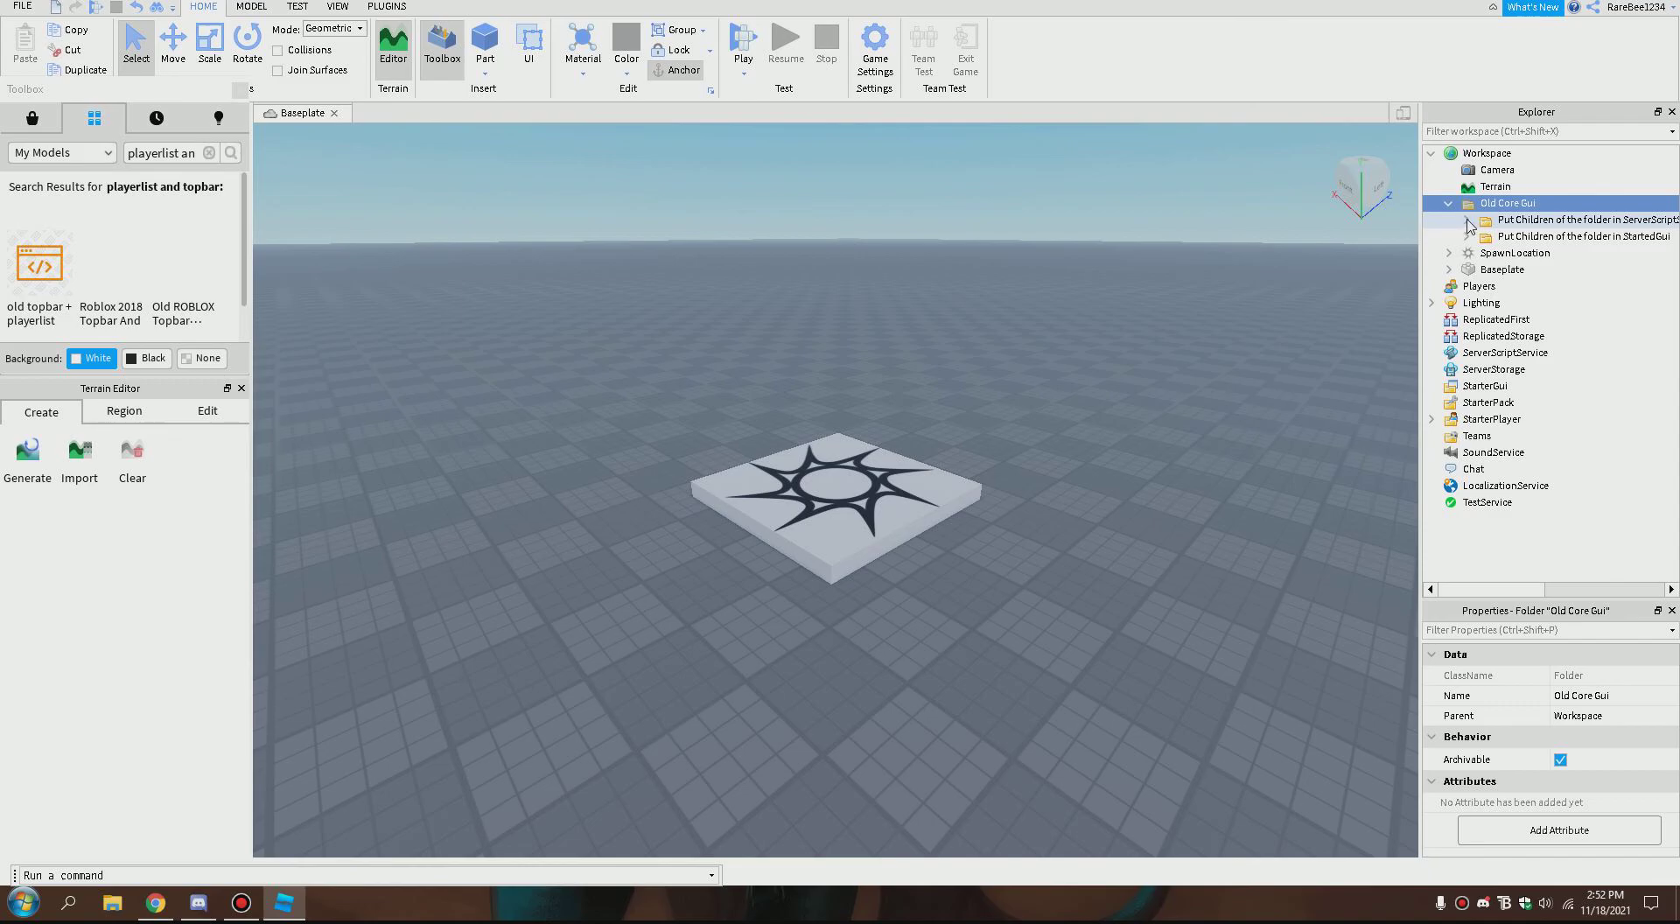
pyautogui.click(1469, 219)
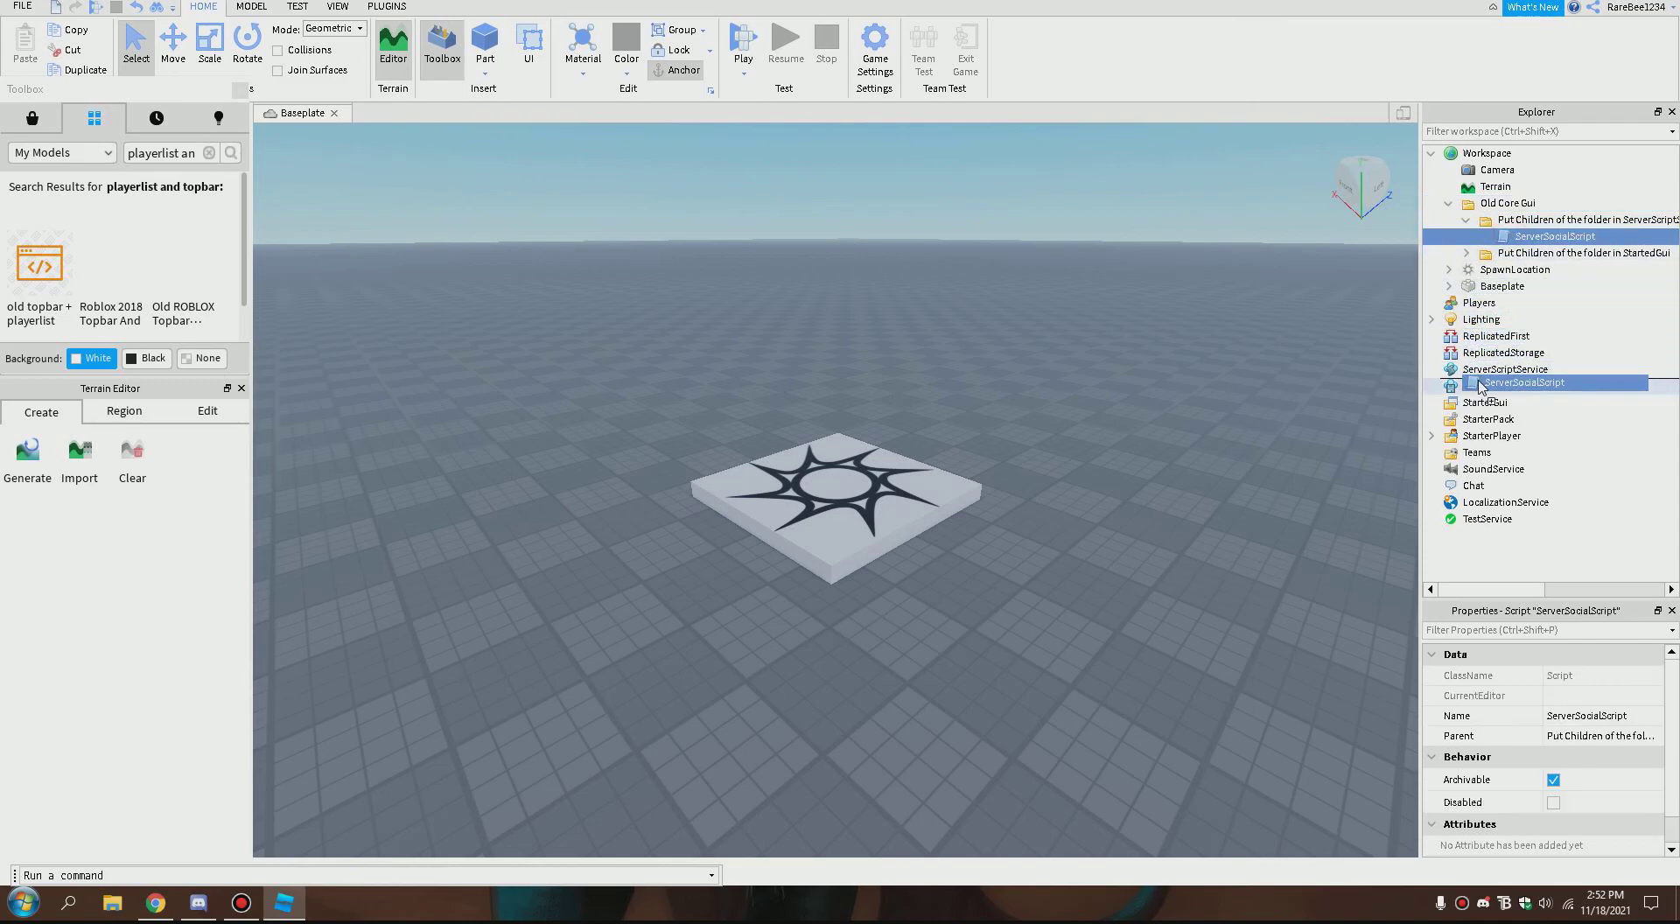
pyautogui.moveTo(1551, 237); pyautogui.dragTo(1551, 369)
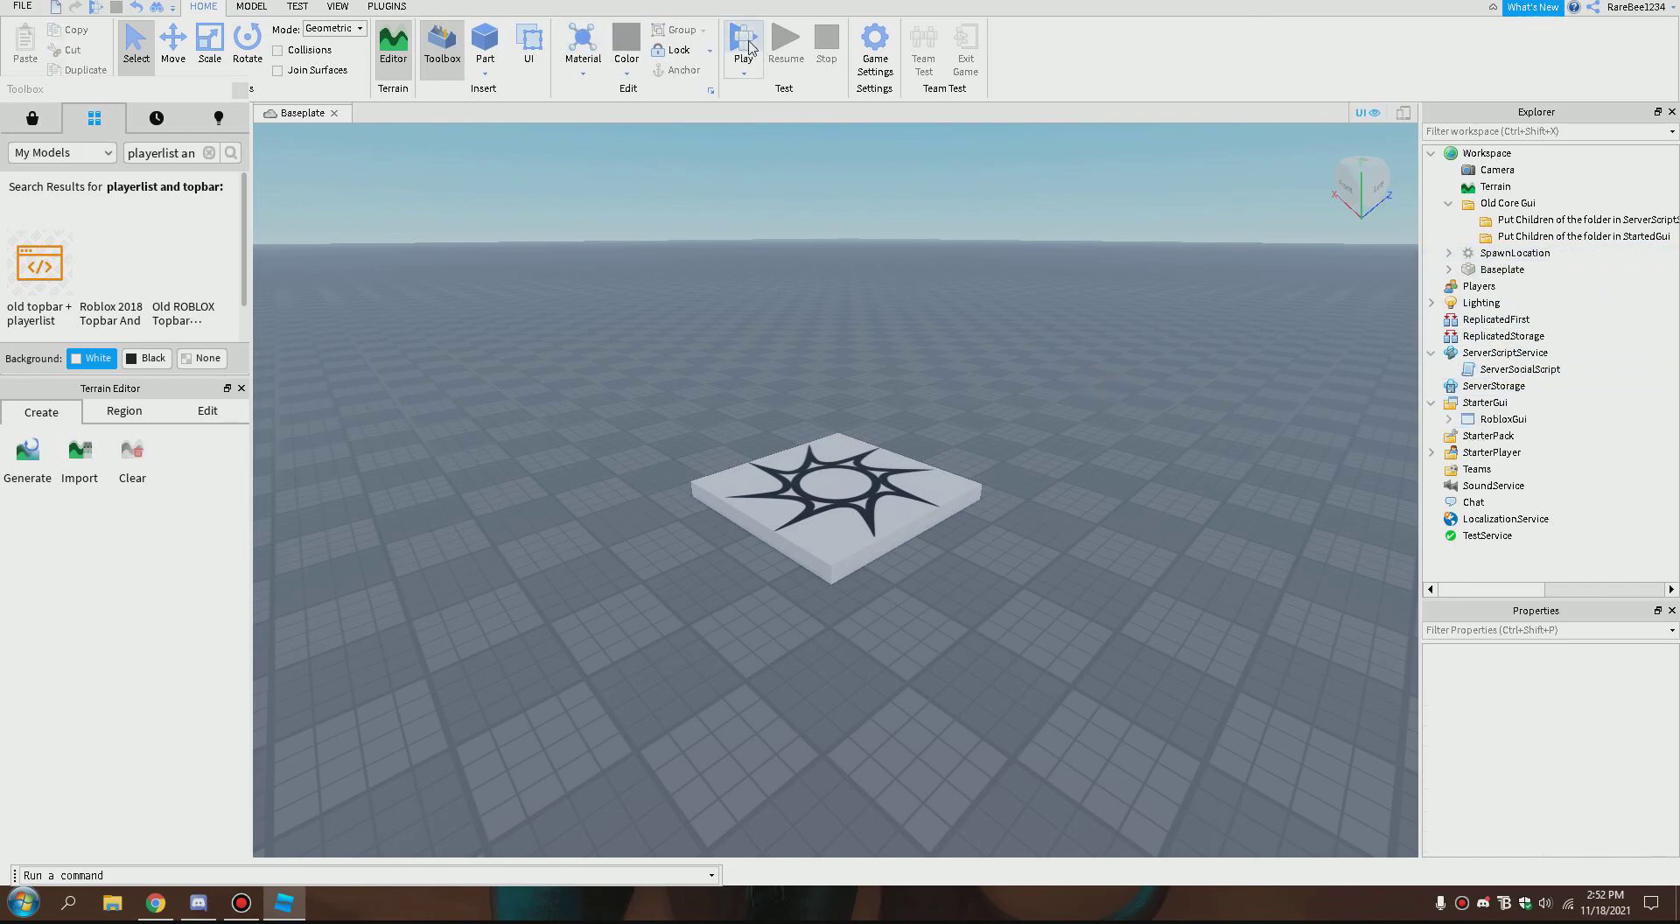
pyautogui.click(742, 43)
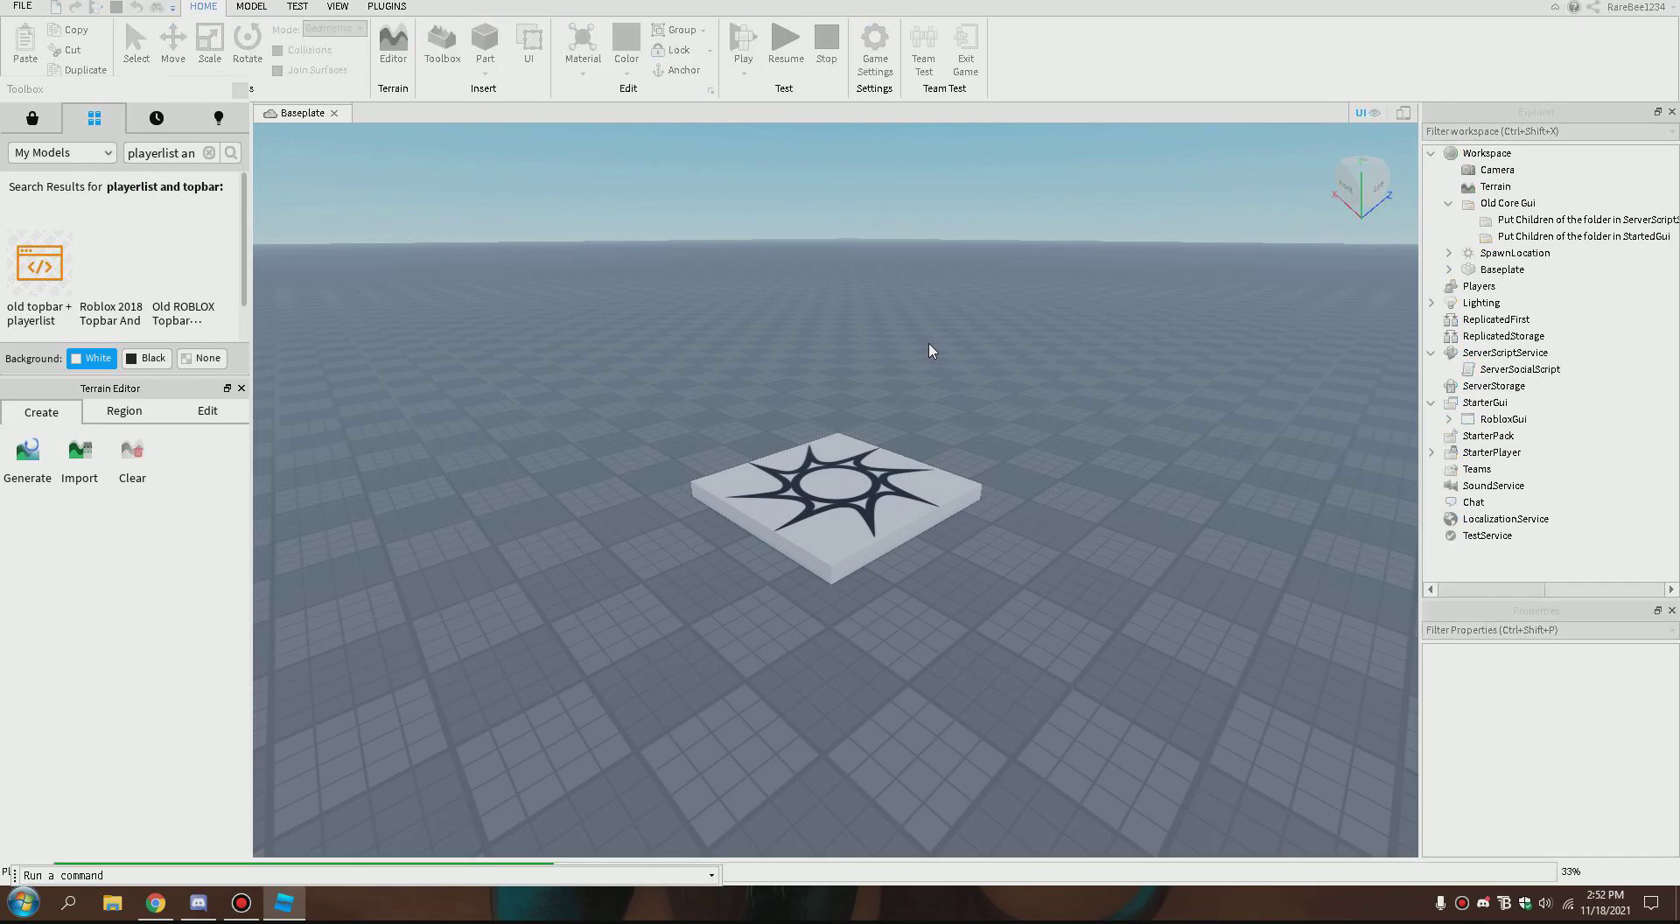